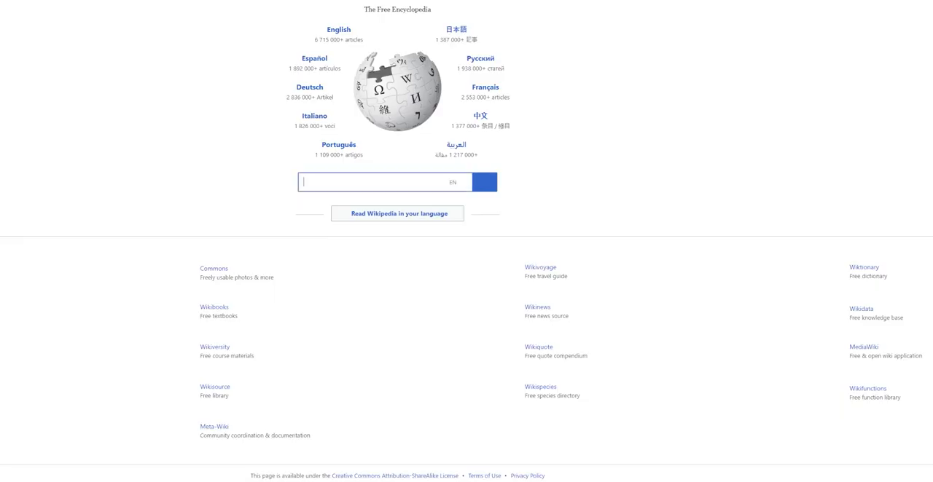
Search 'faj' on the Wikipedia portal, open 'Fajenco', and show its 46 language versions.
{"action": "left_click", "coordinate": [457, 182]}
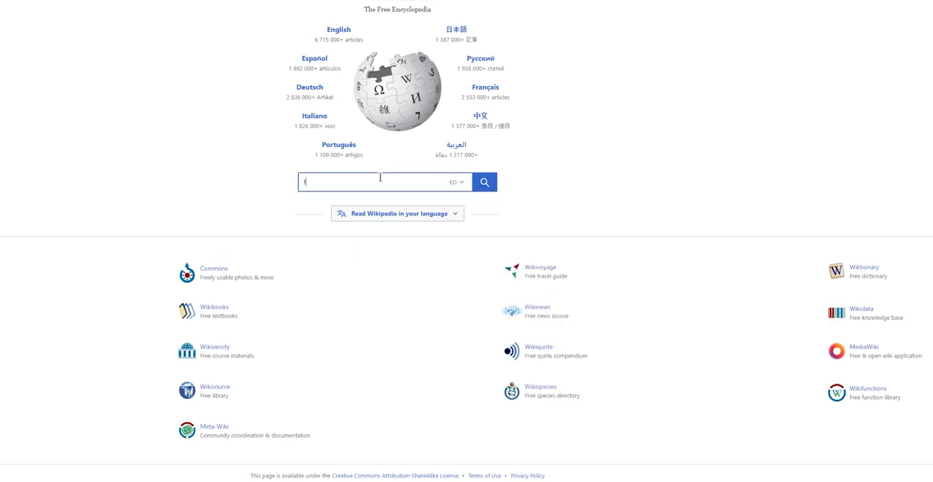
{"action": "type", "text": "fajenco"}
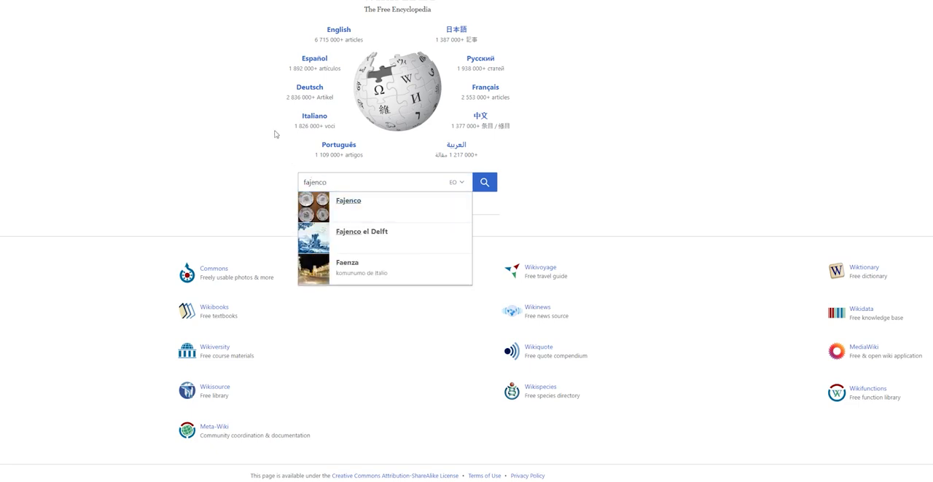
{"action": "left_click", "coordinate": [348, 201]}
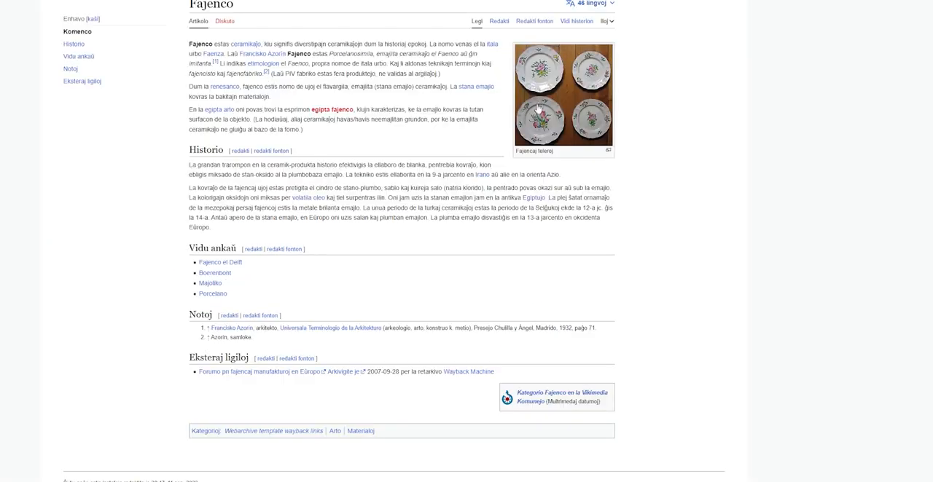
{"action": "mouse_move", "coordinate": [557, 113]}
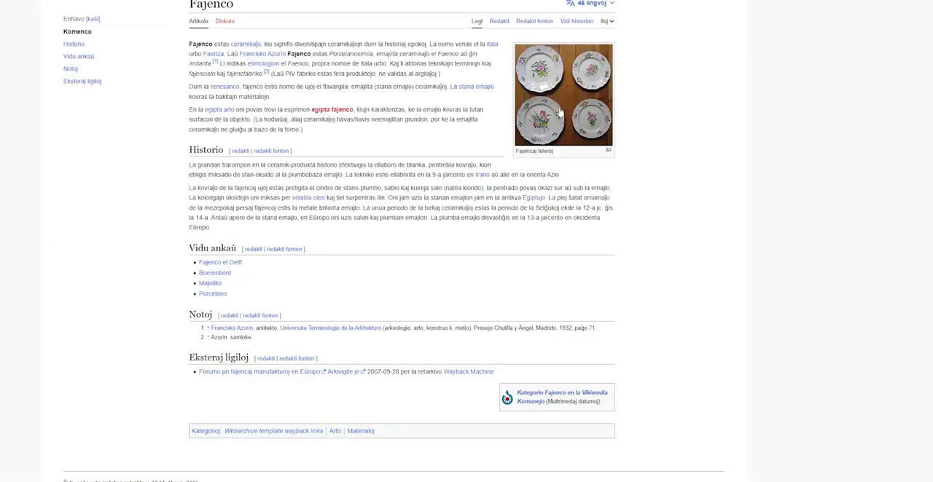
{"action": "left_click", "coordinate": [587, 3]}
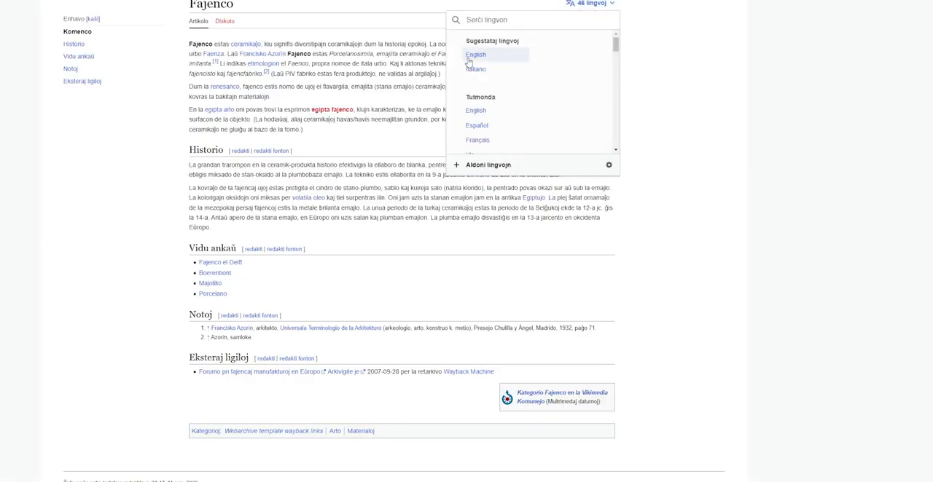